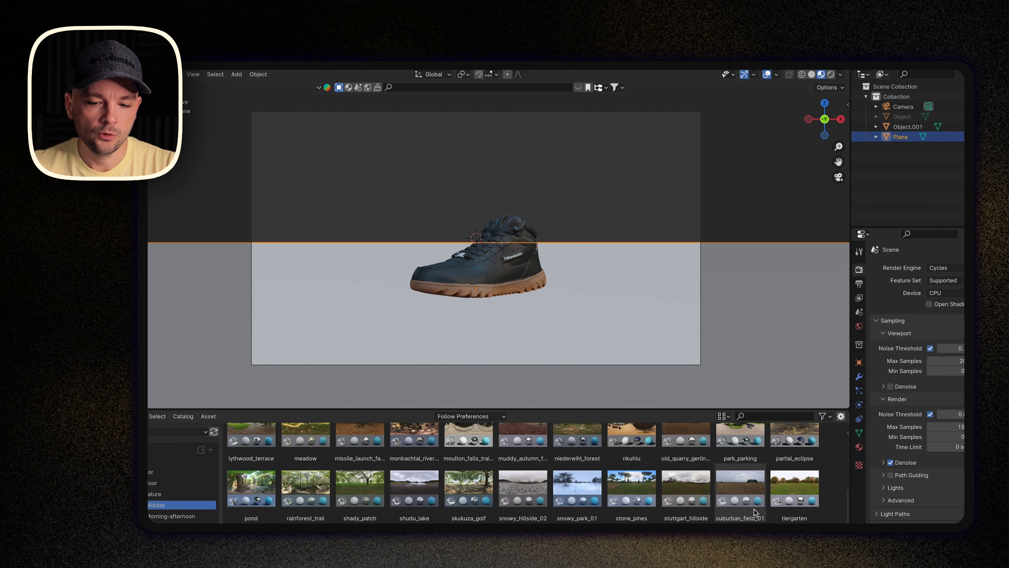
Apply a Midday outdoor nature HDRI to the world to light the sneaker.
{"action": "left_click", "coordinate": [577, 487]}
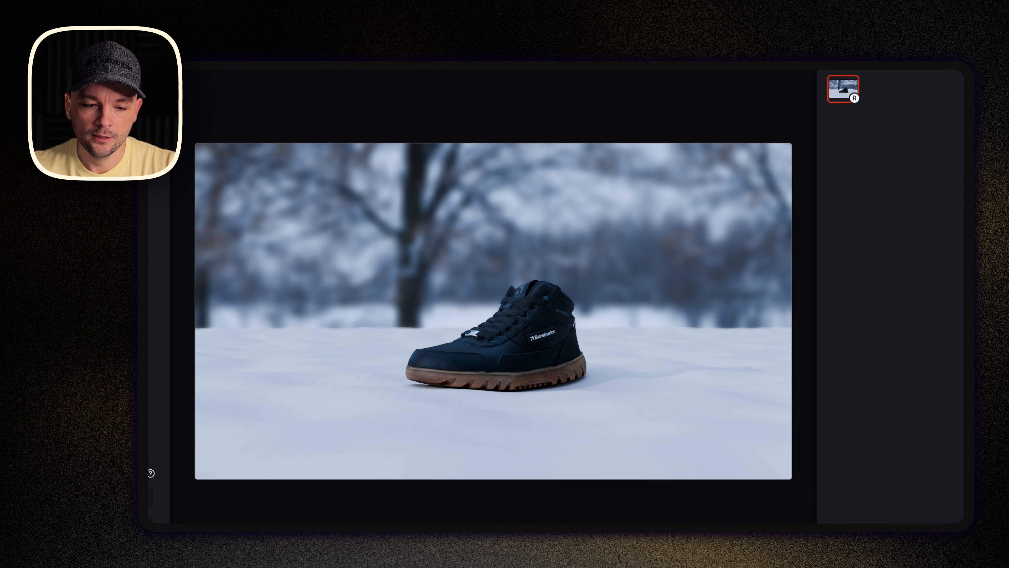
Generate variations from the sneaker render reference and view the snowy-forest boot one large.
{"action": "left_click", "coordinate": [940, 90]}
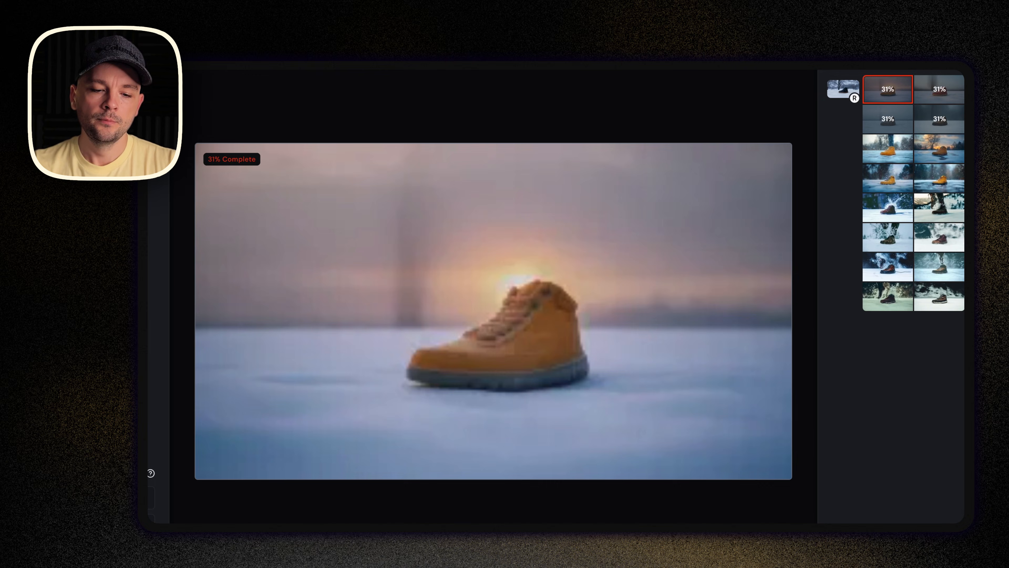
{"action": "left_click", "coordinate": [887, 178]}
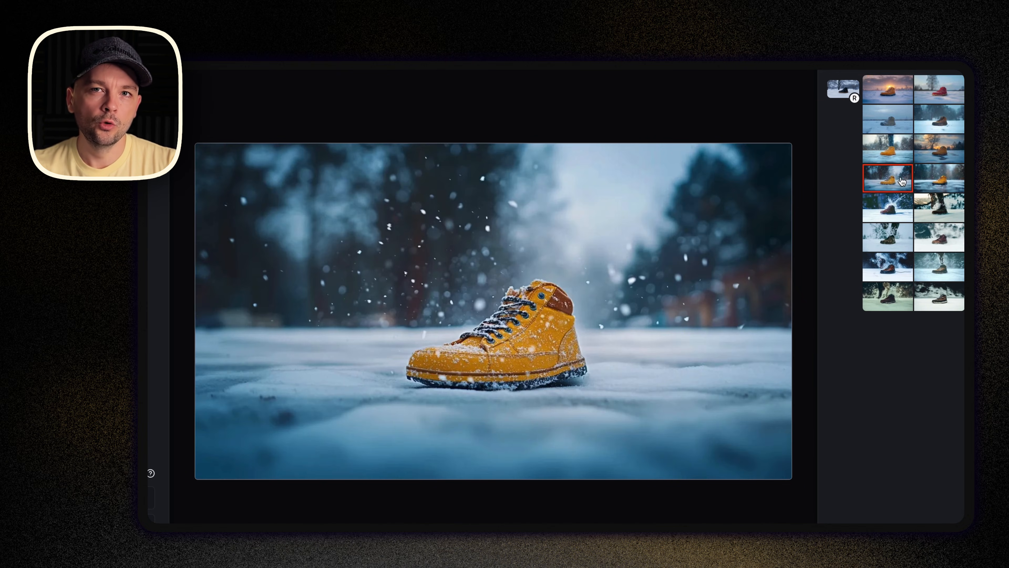
{"action": "left_click", "coordinate": [939, 118]}
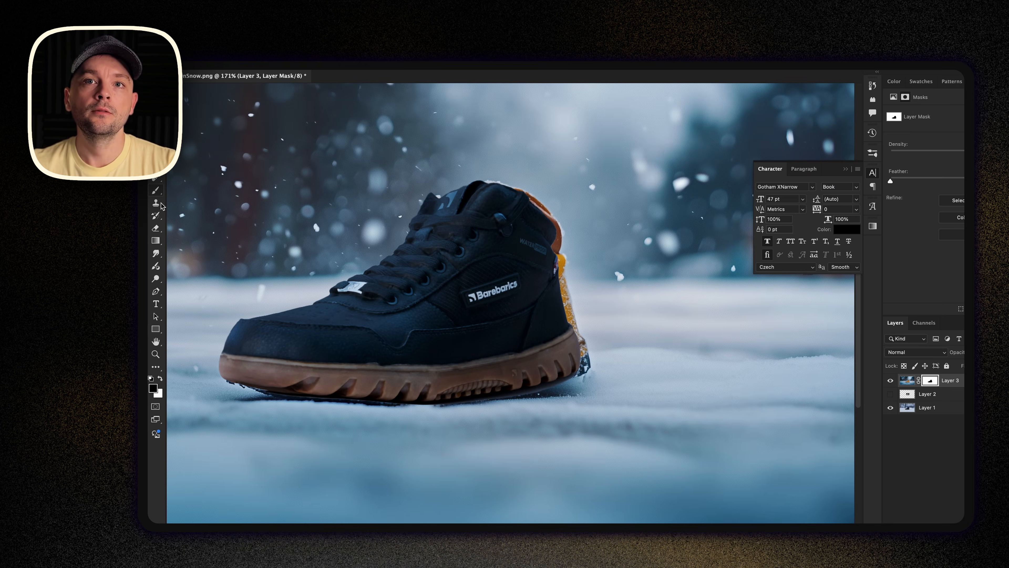
{"action": "mouse_move", "coordinate": [576, 318]}
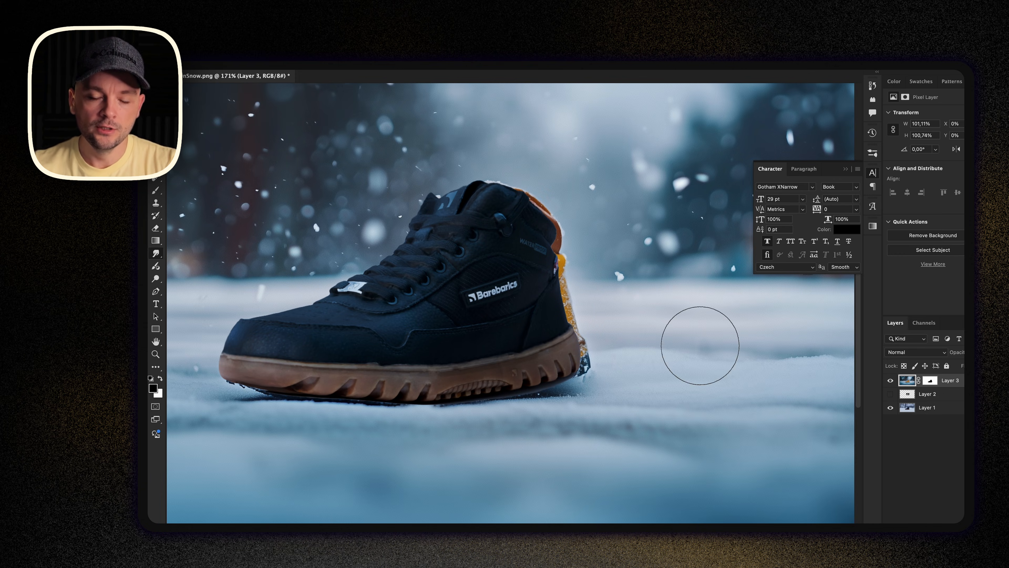
Brush-retouch the snow surface near the masked sneaker on Layer 3.
{"action": "left_click_drag", "start_coordinate": [700, 344], "coordinate": [570, 241]}
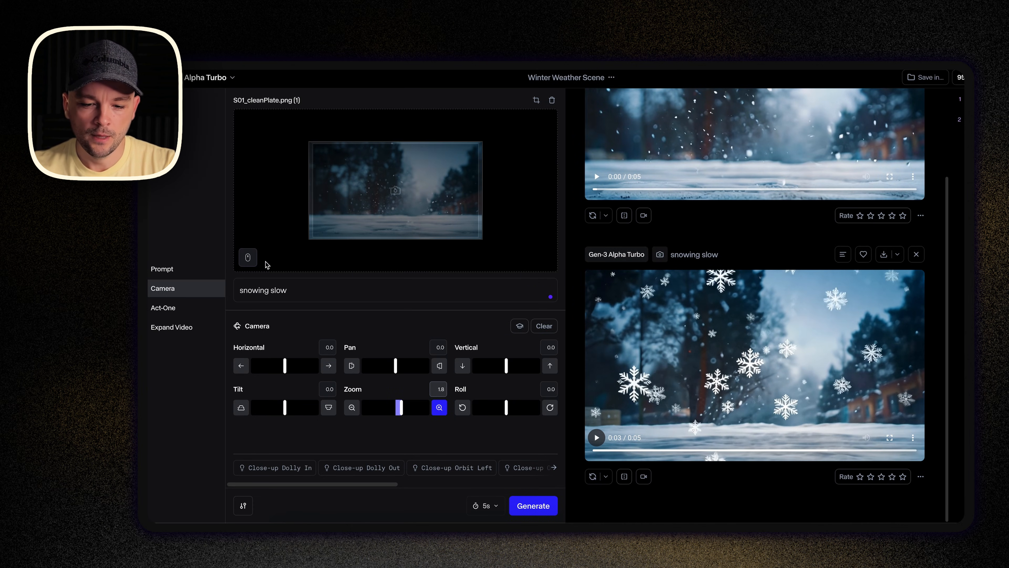
Generate the snowing clip from S01_cleanPlate.png with Camera Zoom 1.8.
{"action": "left_click", "coordinate": [533, 505]}
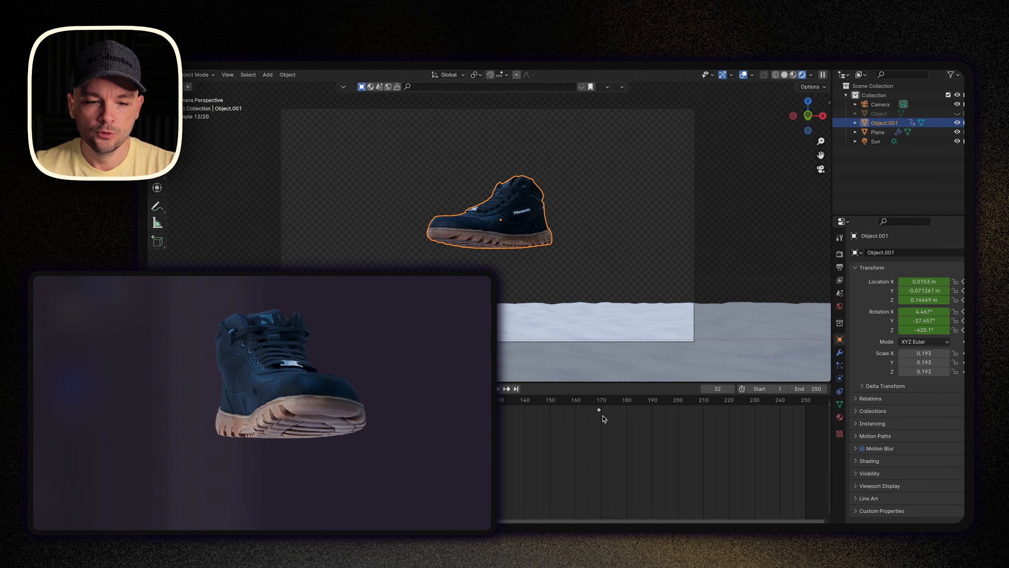
Keyframe Object.001's tumbling motion and apply a snowy forest HDRI backdrop.
{"action": "left_click", "coordinate": [840, 266]}
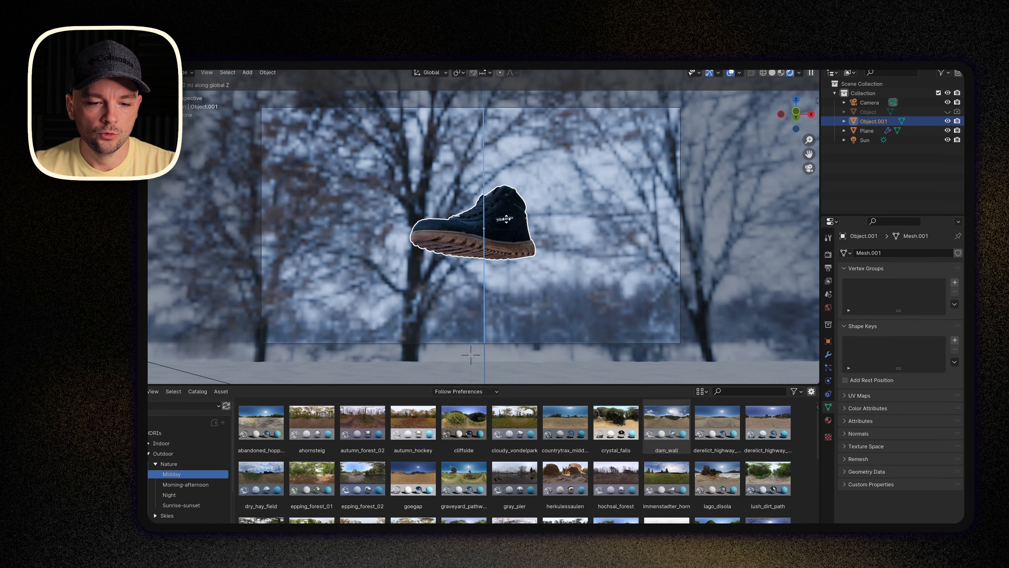
{"action": "left_click", "coordinate": [869, 103]}
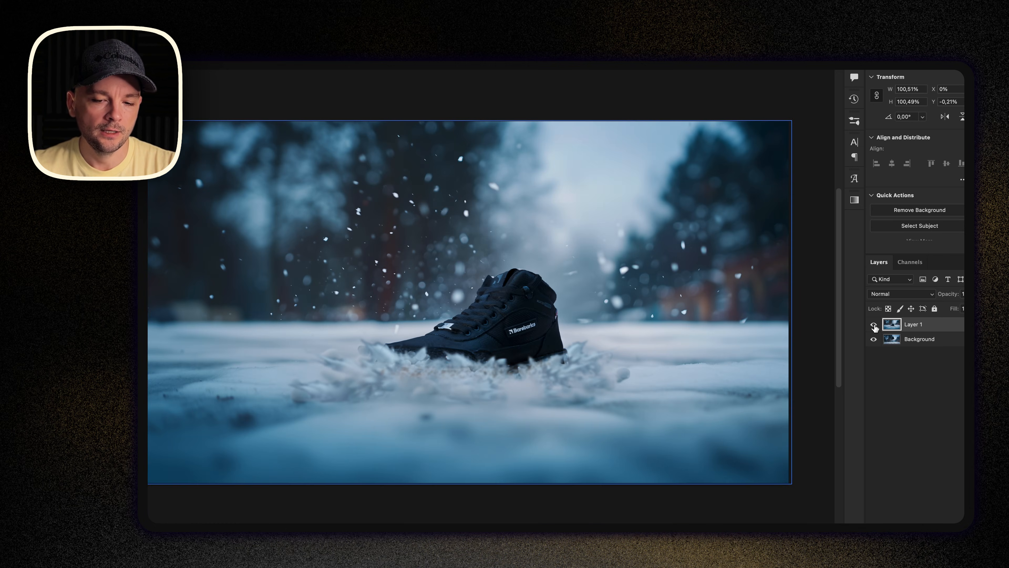
Toggle the snow-burst splash on Layer 1 to compare against the Background.
{"action": "left_click", "coordinate": [874, 324]}
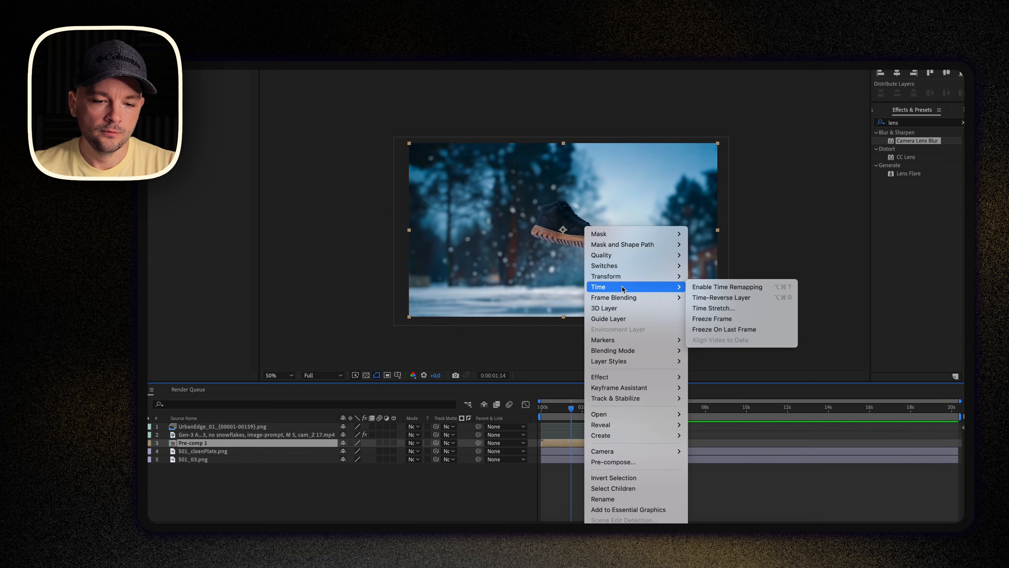
Enable time remapping on Pre-comp 1 and scale the impact still to fill the frame.
{"action": "left_click", "coordinate": [726, 287]}
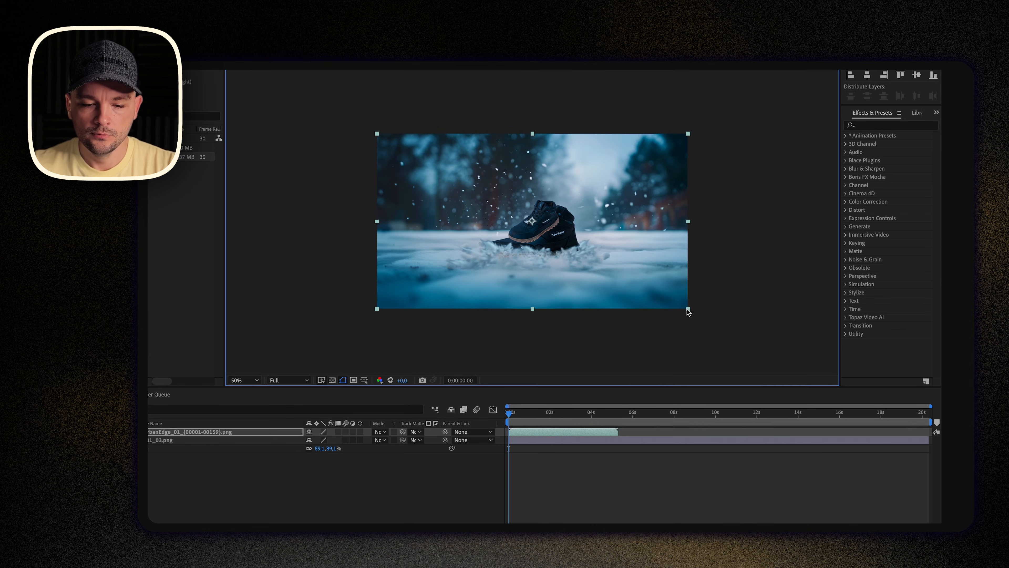
{"action": "left_click_drag", "start_coordinate": [509, 412], "coordinate": [615, 413]}
{"action": "type", "text": "lens"}
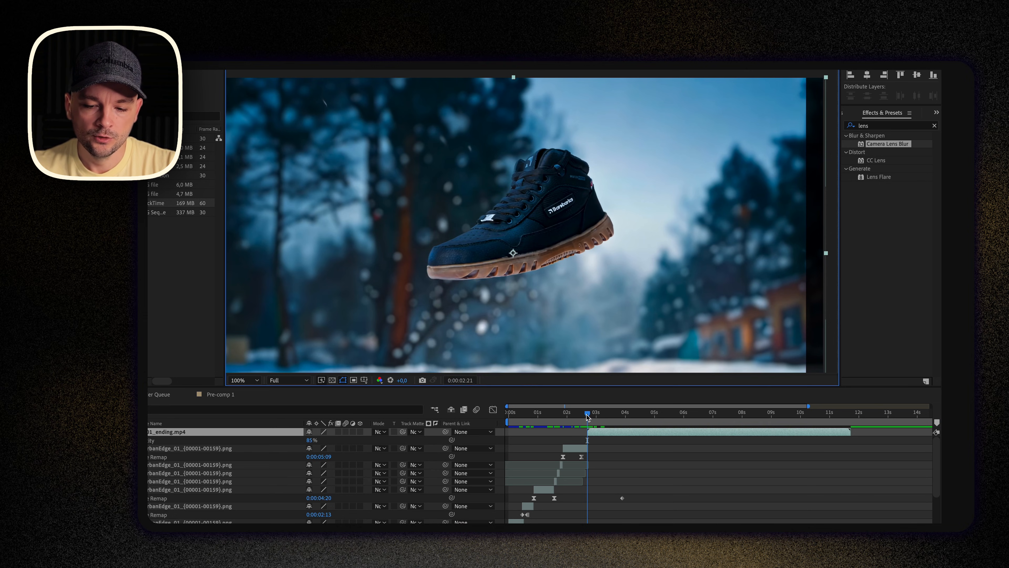
Key the Time Remap so the fall slows midair before the snow impact, then preview from the start.
{"action": "left_click", "coordinate": [682, 412]}
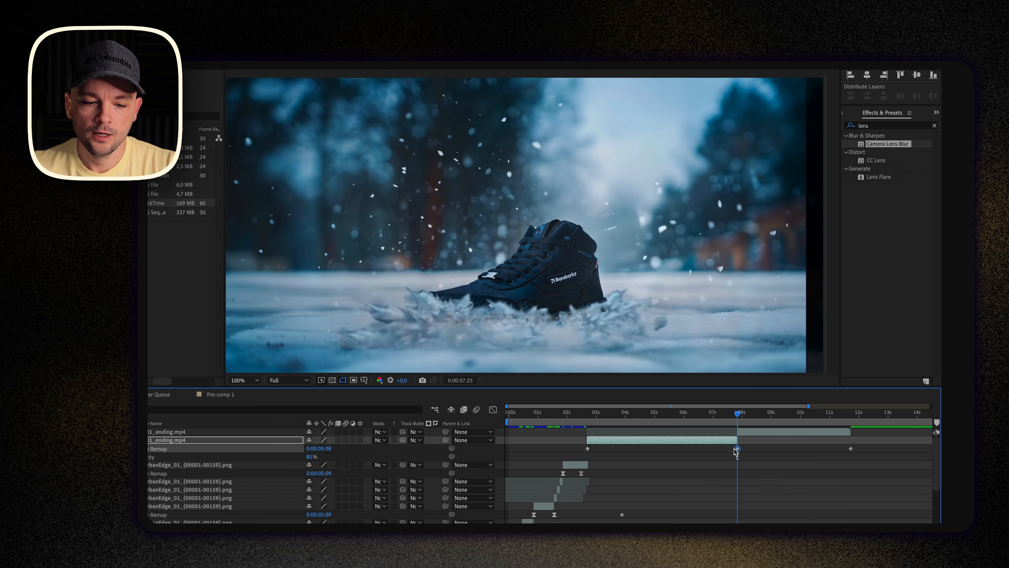
{"action": "left_click", "coordinate": [584, 413]}
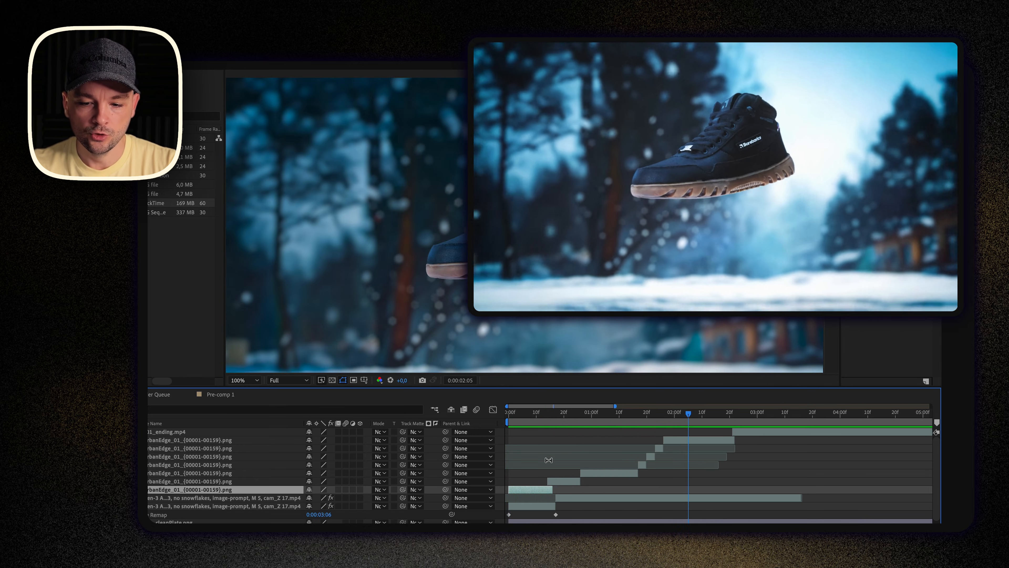
{"action": "left_click", "coordinate": [616, 412]}
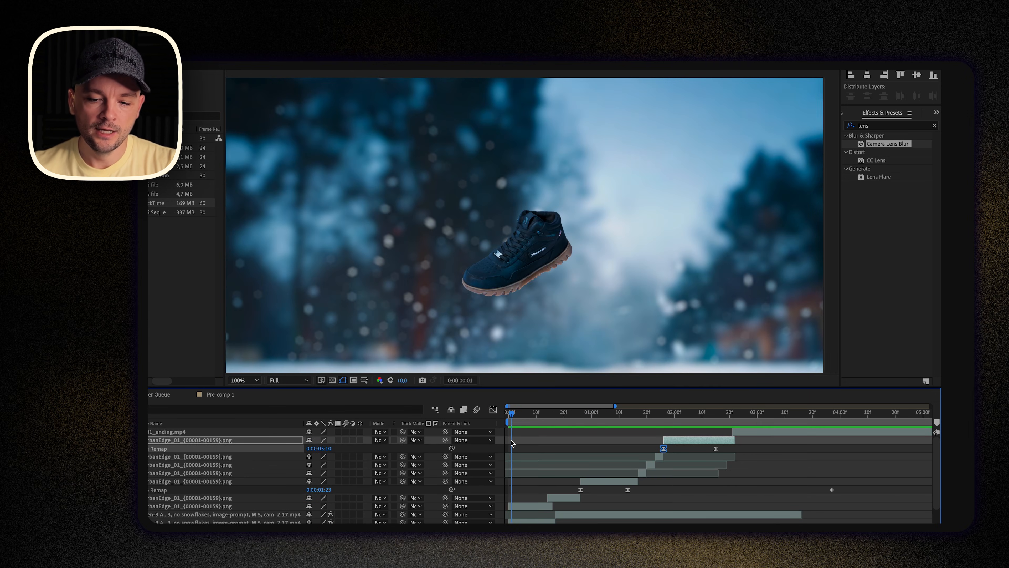
{"action": "left_click", "coordinate": [602, 412]}
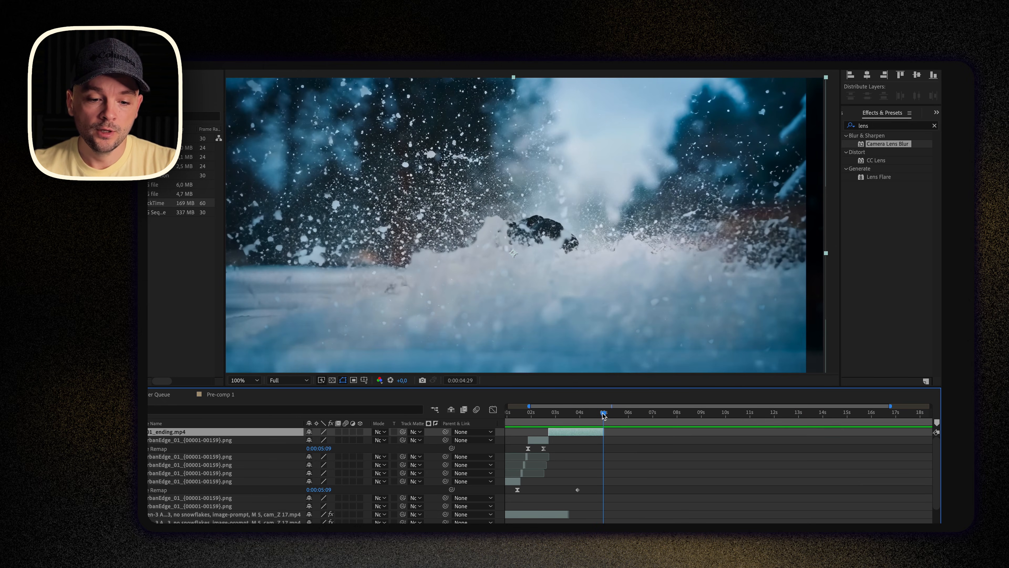